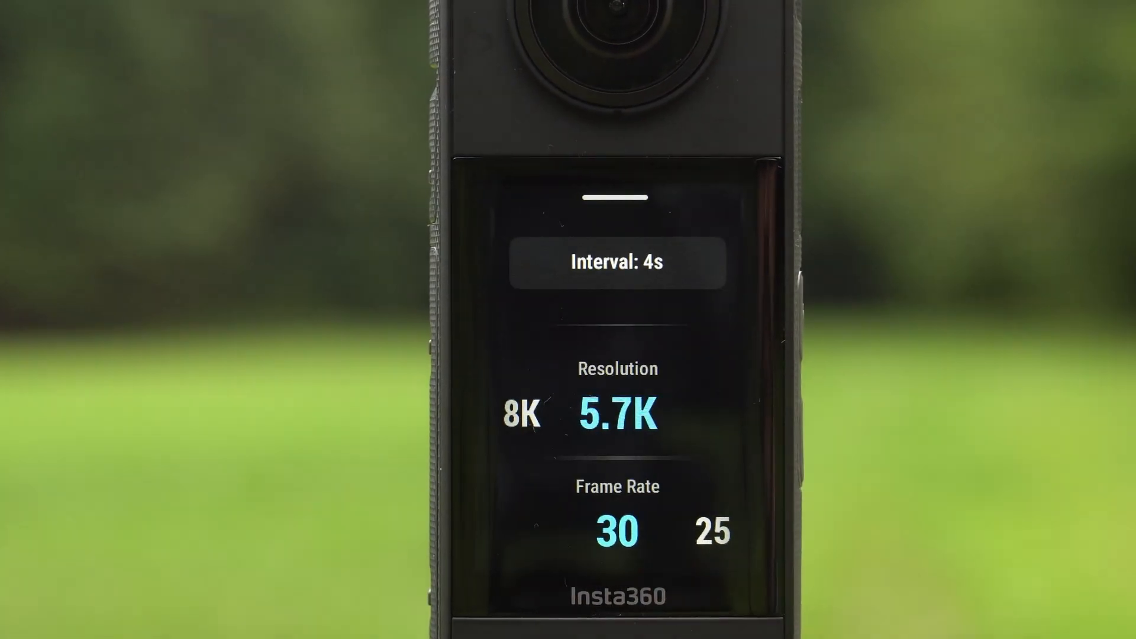
# - Expand the timelapse interval picker from the Interval: 4s bar, keeping 5.7K at 30 fps
pyautogui.click(616, 263)
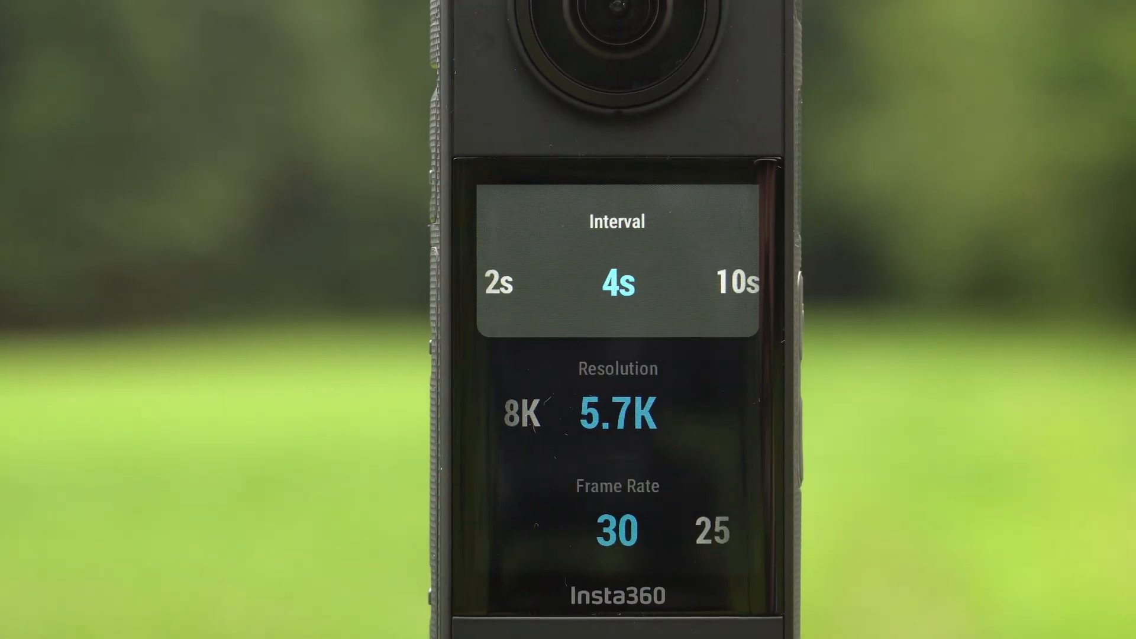